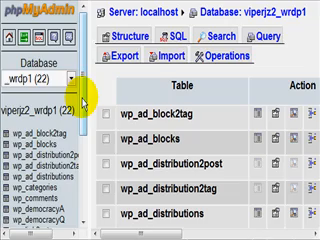
# Scroll the viper database's table list down to reach the wp_users table.
pyautogui.scroll(-3)
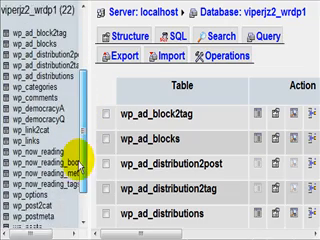
pyautogui.scroll(-3)
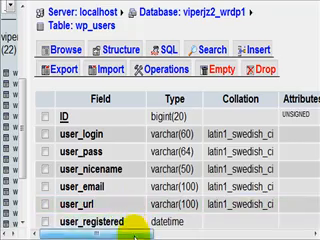
# Scroll the wp_users browse view right to reach the admin row's Edit icon.
pyautogui.hscroll(3)
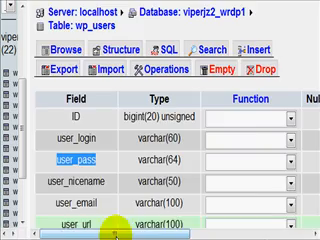
pyautogui.hscroll(3)
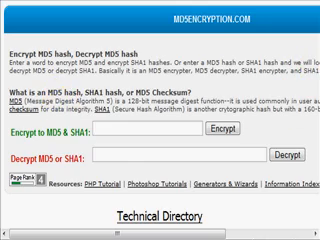
pyautogui.scroll(-3)
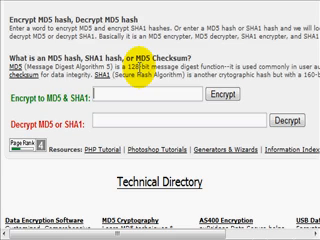
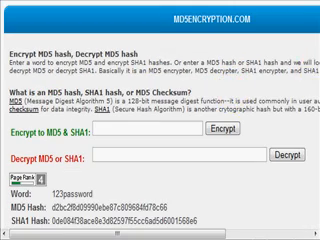
pyautogui.scroll(-3)
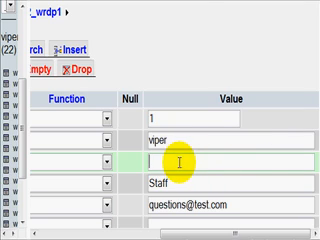
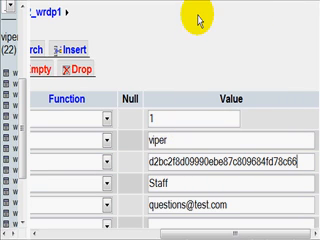
pyautogui.scroll(-3)
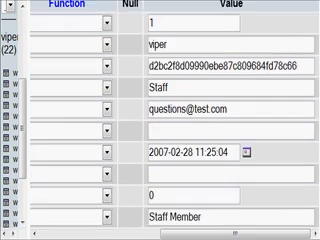
pyautogui.scroll(-3)
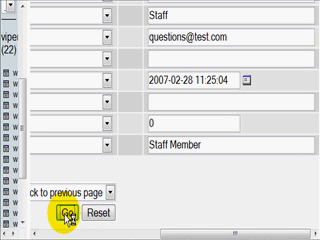
pyautogui.click(68, 188)
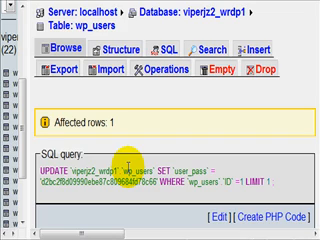